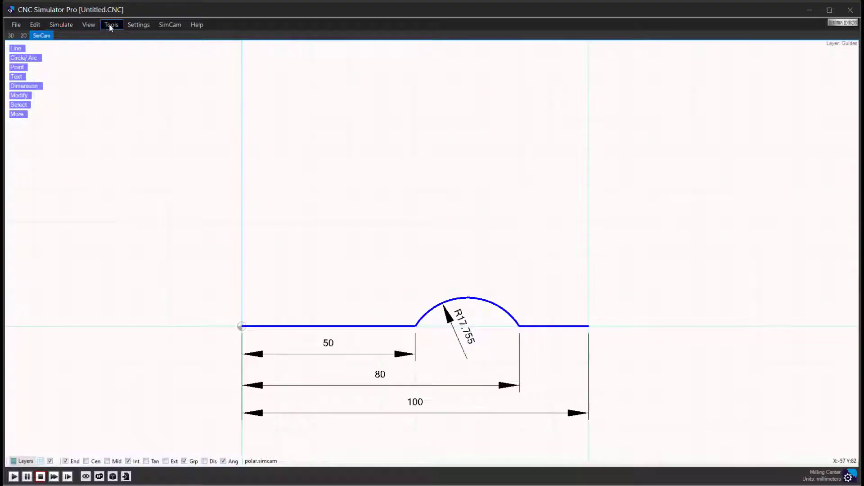
- Launch the Arc Calculator helper from the program tools list
{"action": "left_click", "coordinate": [111, 24]}
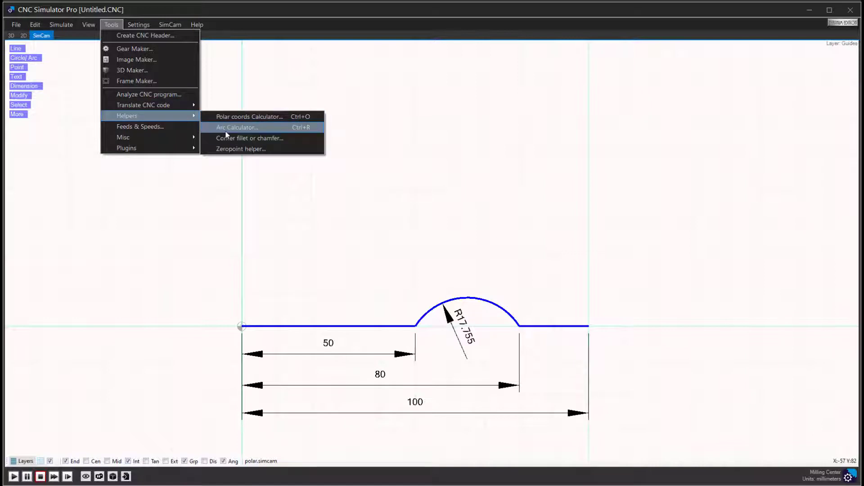
{"action": "left_click", "coordinate": [237, 127]}
{"action": "type", "text": "$"}
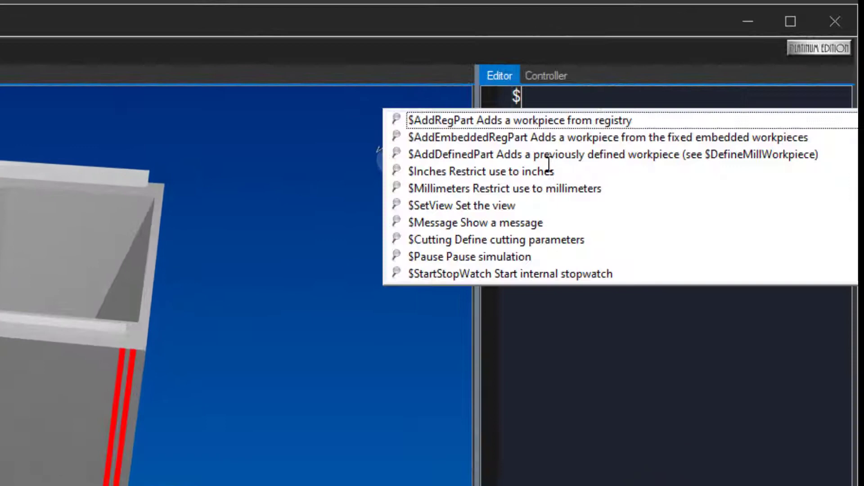
- Add the program lines '$AddEmbeddedRegPart 1 20 20' and '$ReadTasEmbeddedTool'
{"action": "type", "text": "Addew"}
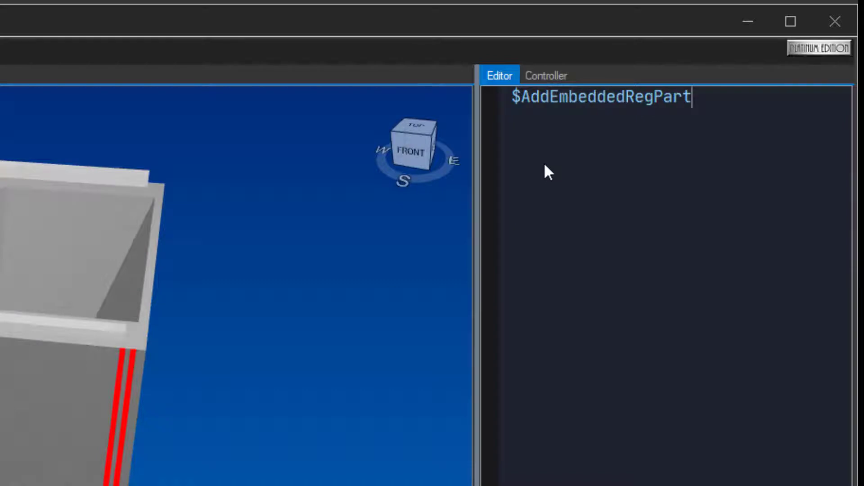
{"action": "type", "text": "1"}
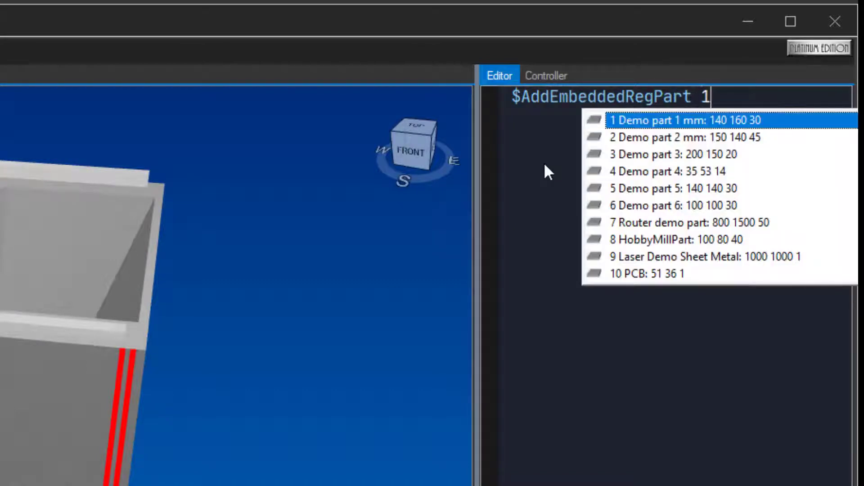
{"action": "type", "text": "20"}
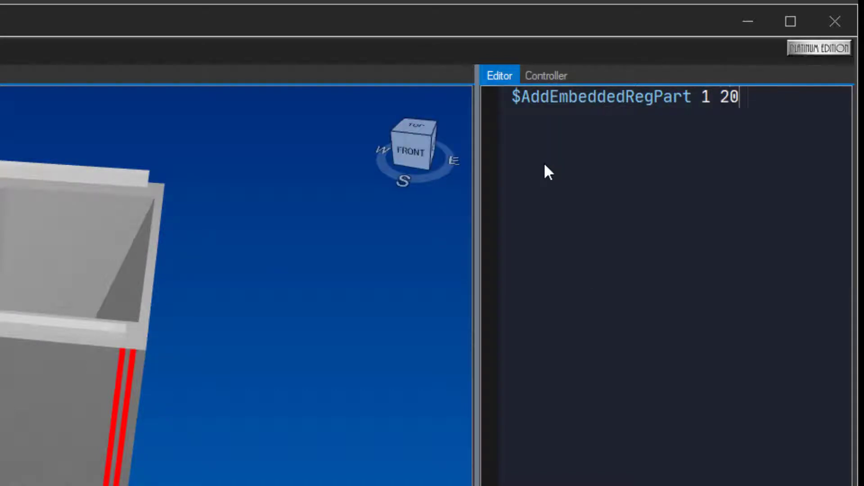
{"action": "type", "text": "20"}
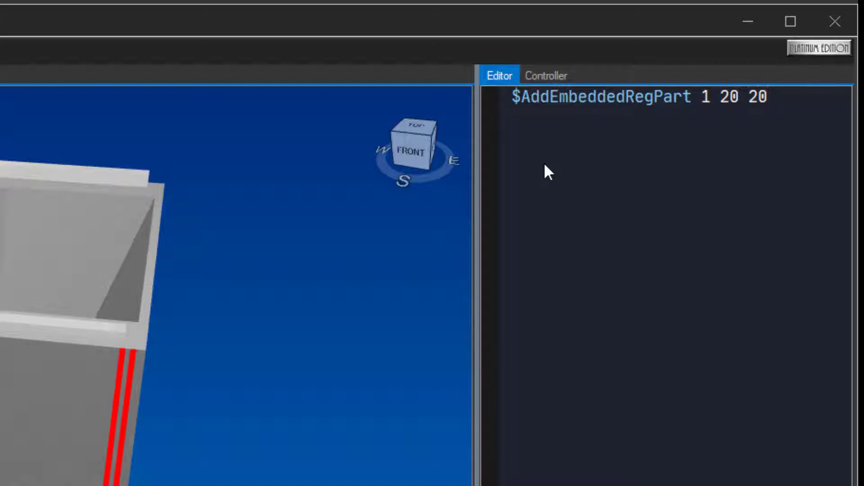
{"action": "type", "text": "$Read"}
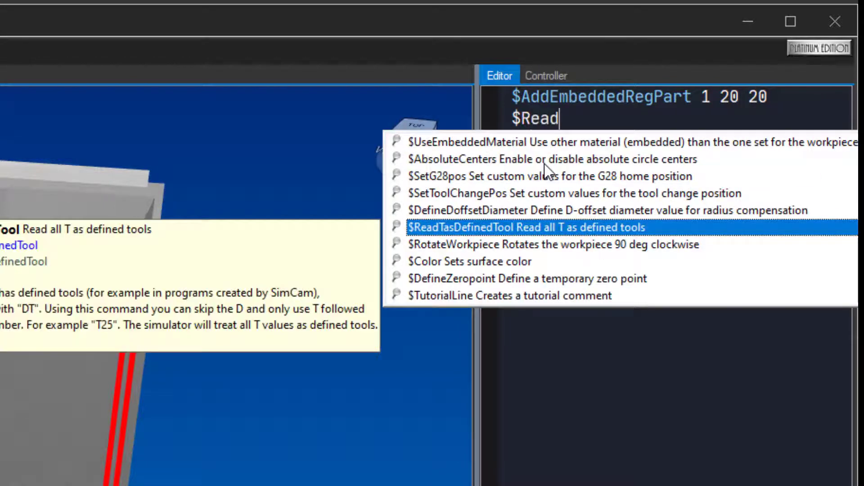
{"action": "type", "text": "TasEmbeddedTool"}
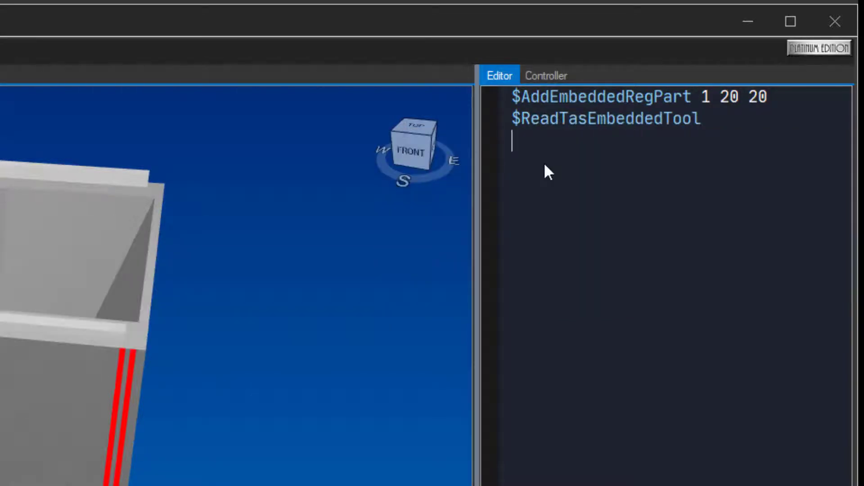
- Add the program lines 'G92 X20 Y20 Z30' and 'T2 M06'
{"action": "type", "text": "G"}
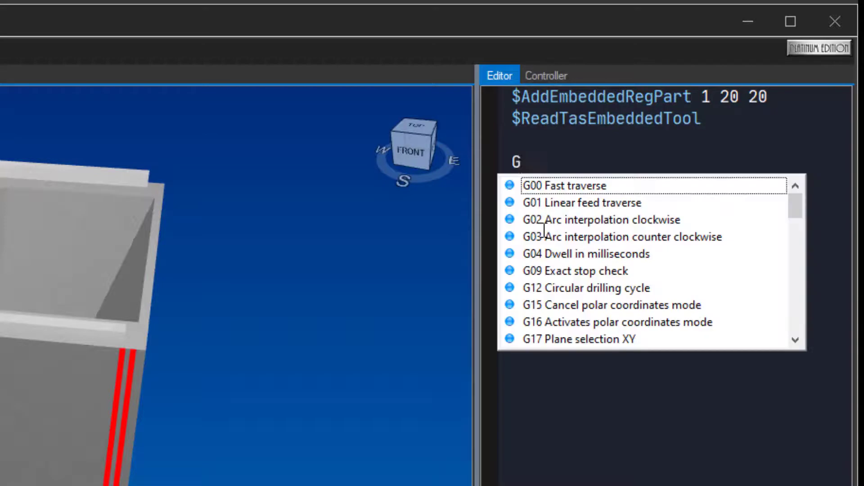
{"action": "type", "text": "92"}
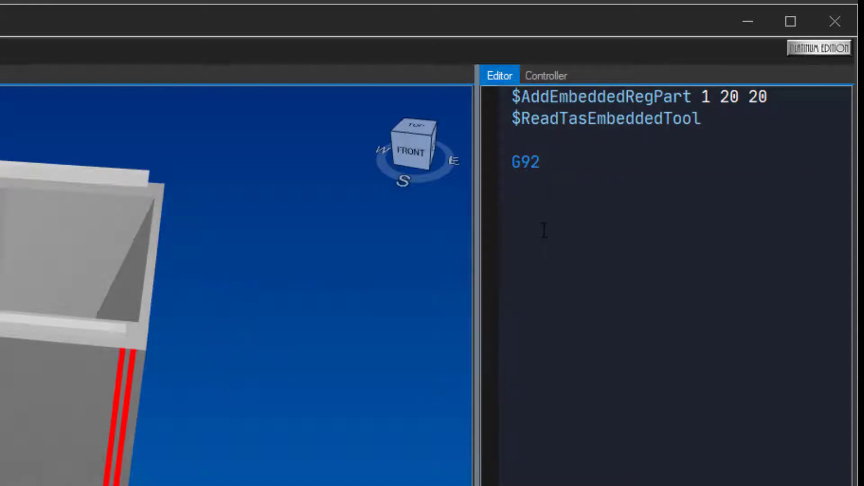
{"action": "type", "text": "X20"}
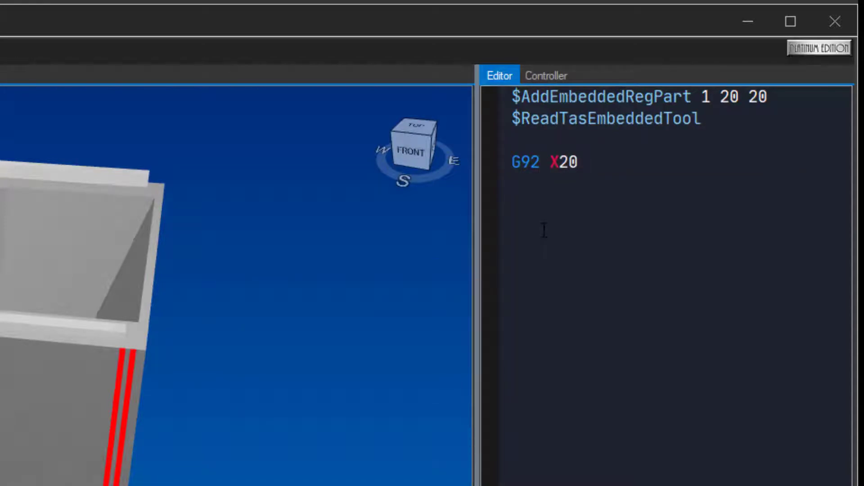
{"action": "type", "text": "Y20"}
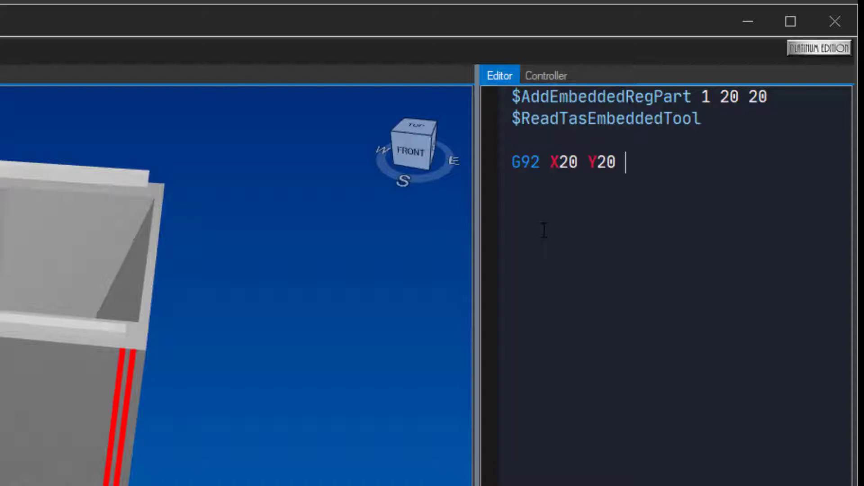
{"action": "type", "text": "Z30"}
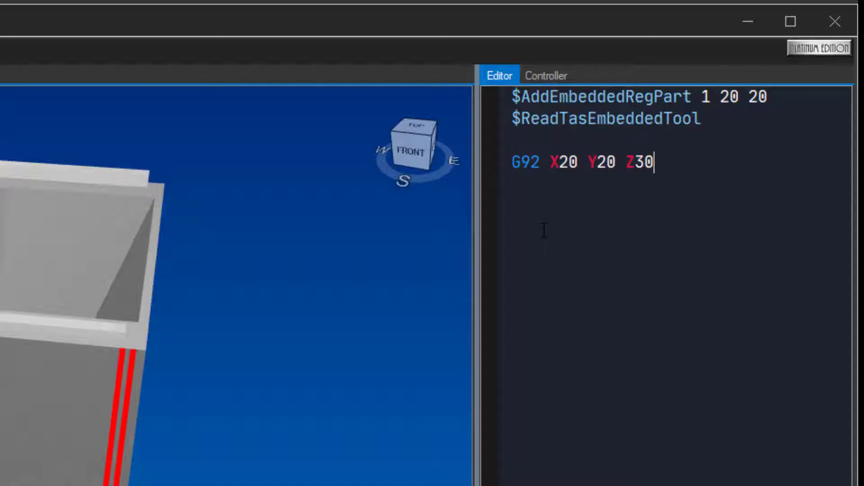
{"action": "type", "text": "T"}
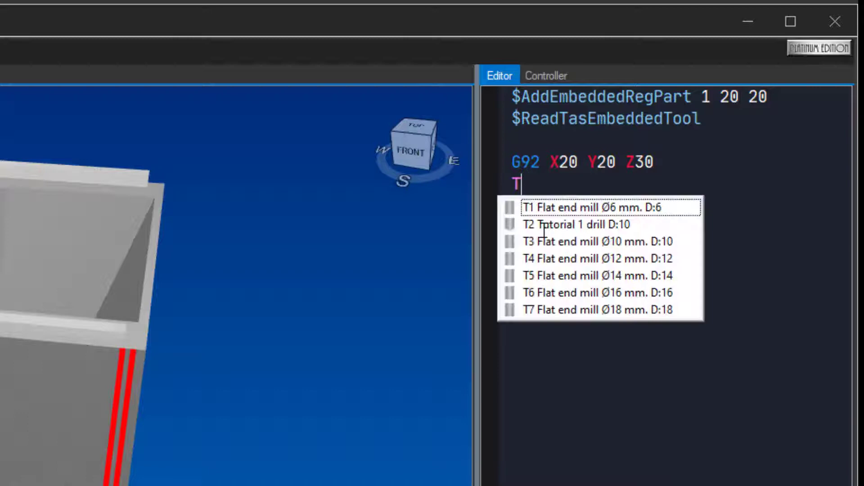
{"action": "type", "text": "2 M06"}
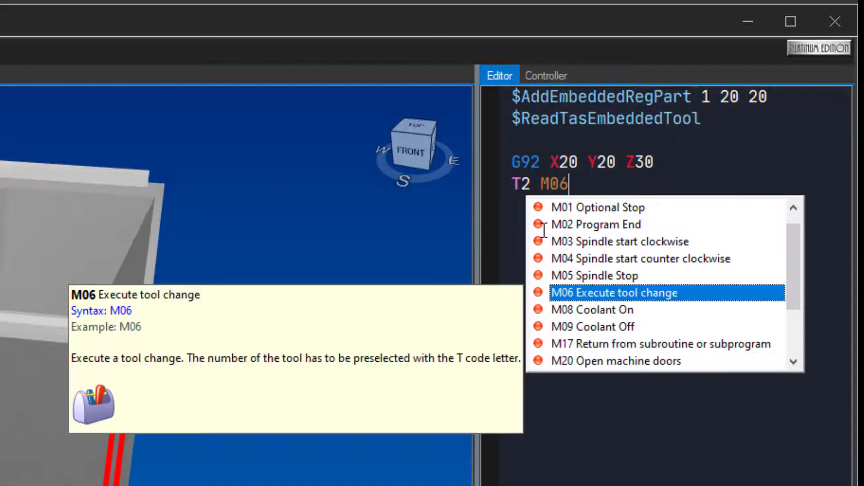
{"action": "left_click", "coordinate": [614, 292]}
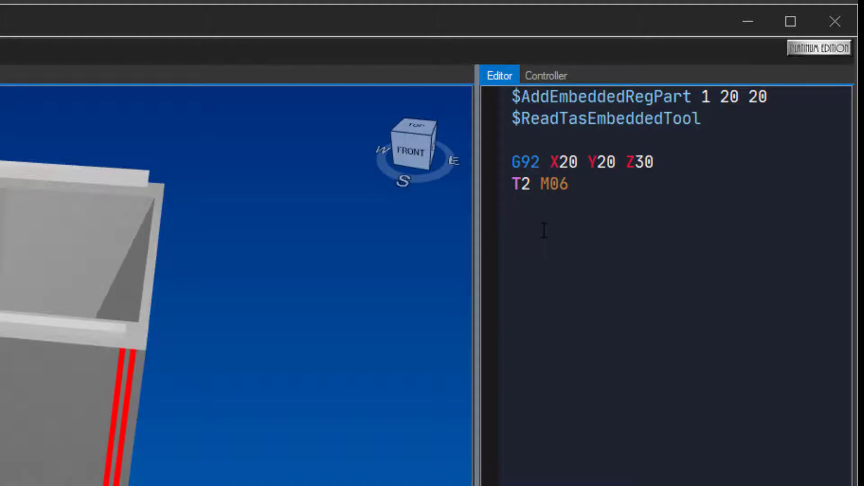
- Add the rapid approach lines 'G00 X-10 Y-10' and 'Z2'
{"action": "type", "text": "G00"}
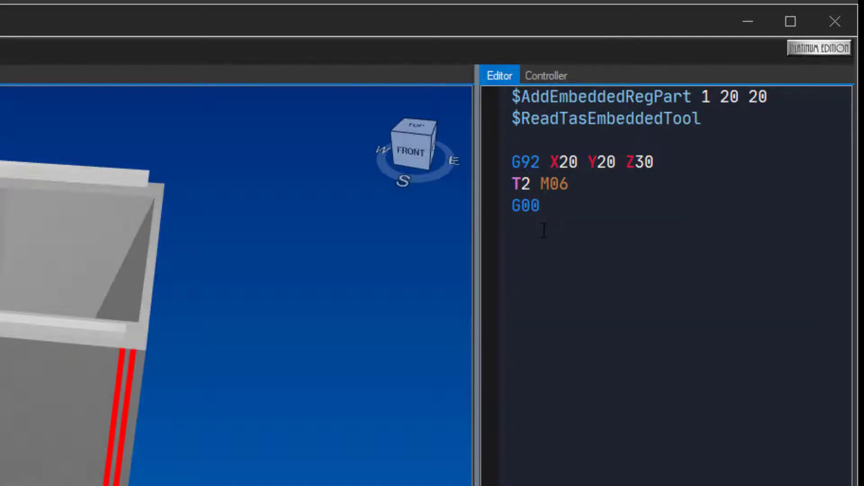
{"action": "type", "text": "X-1"}
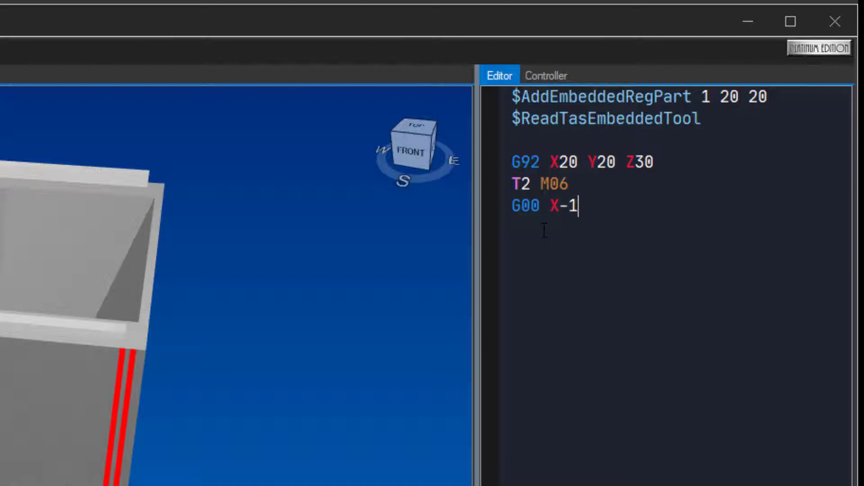
{"action": "type", "text": "0"}
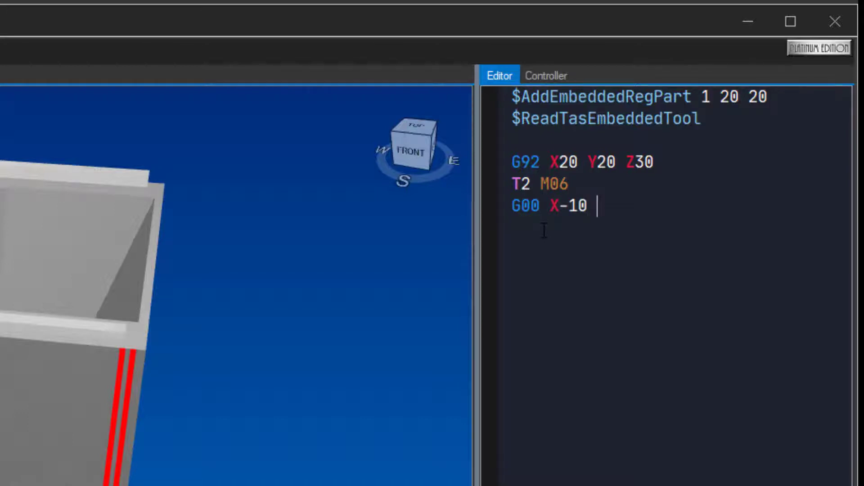
{"action": "type", "text": "Y-"}
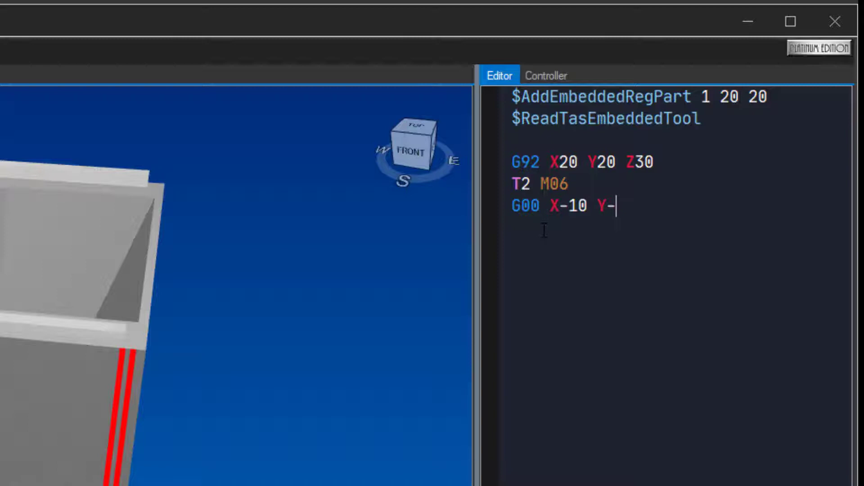
{"action": "type", "text": "10"}
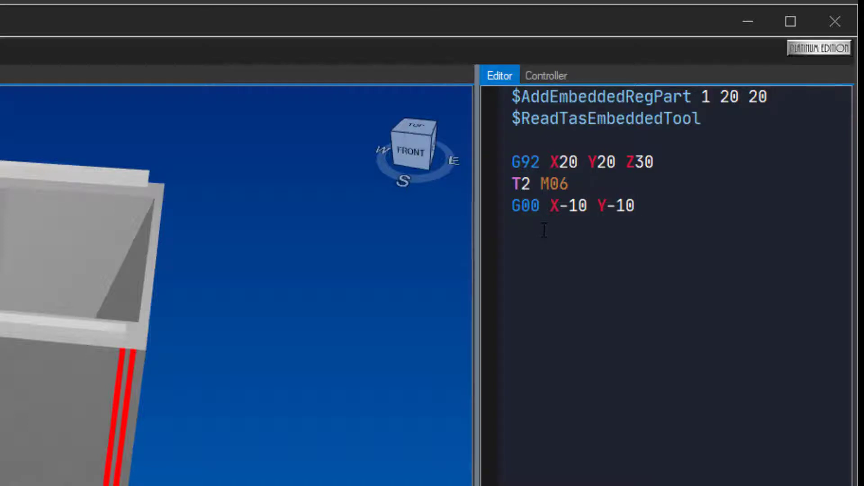
{"action": "type", "text": "Z2"}
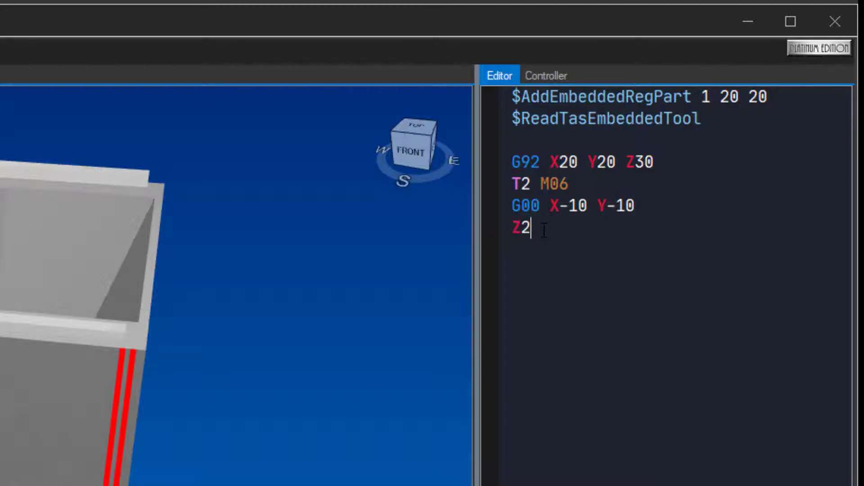
- Add 'G01 Z-1 M03 S1000 F200', then moves 'X0 Y0' and 'X50'
{"action": "type", "text": "G01"}
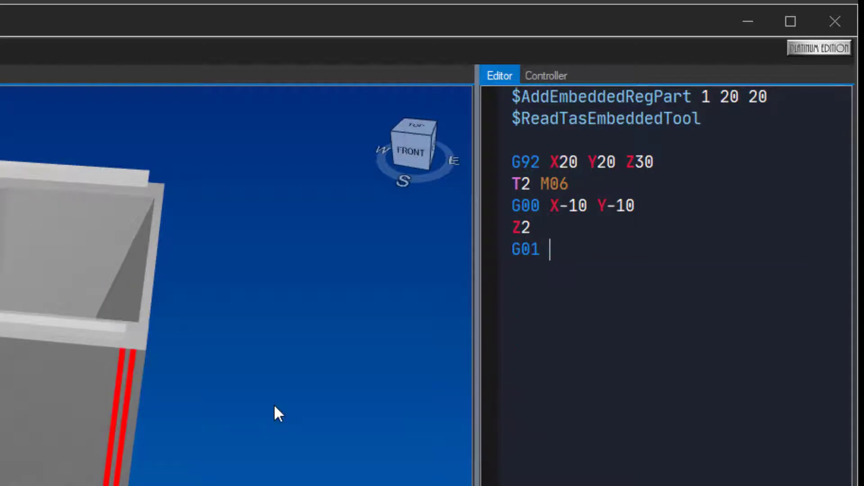
{"action": "type", "text": "Z"}
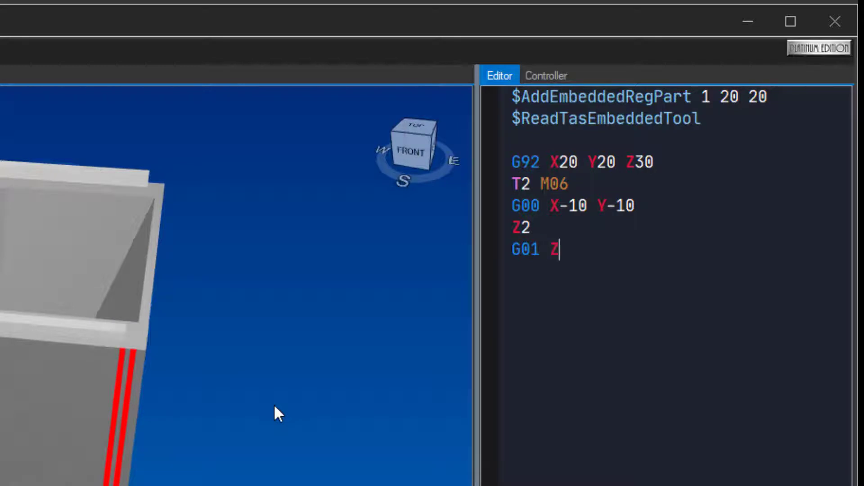
{"action": "type", "text": "-1"}
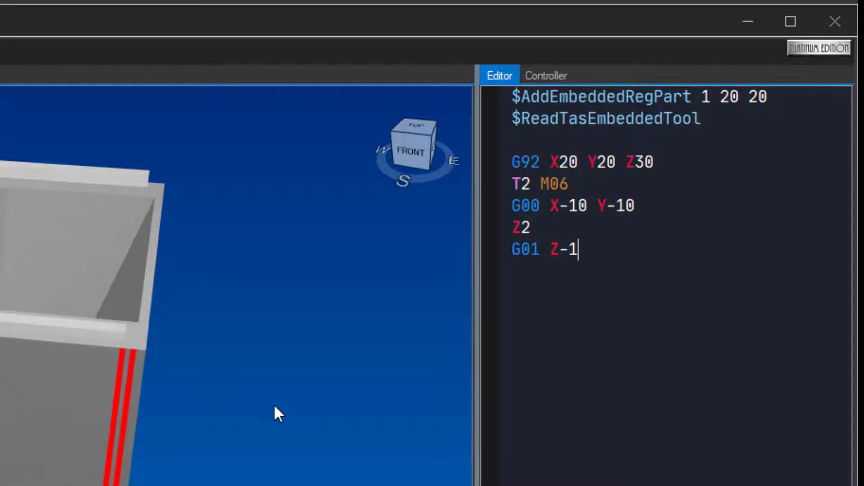
{"action": "type", "text": "M"}
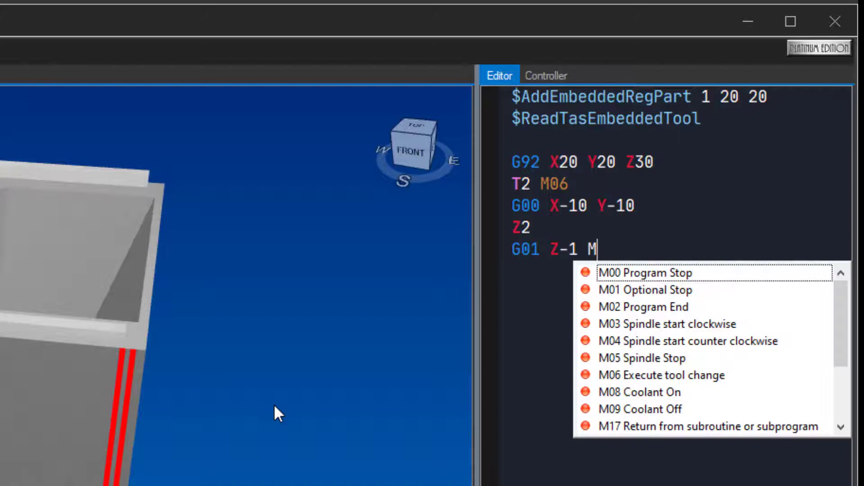
{"action": "left_click", "coordinate": [663, 324]}
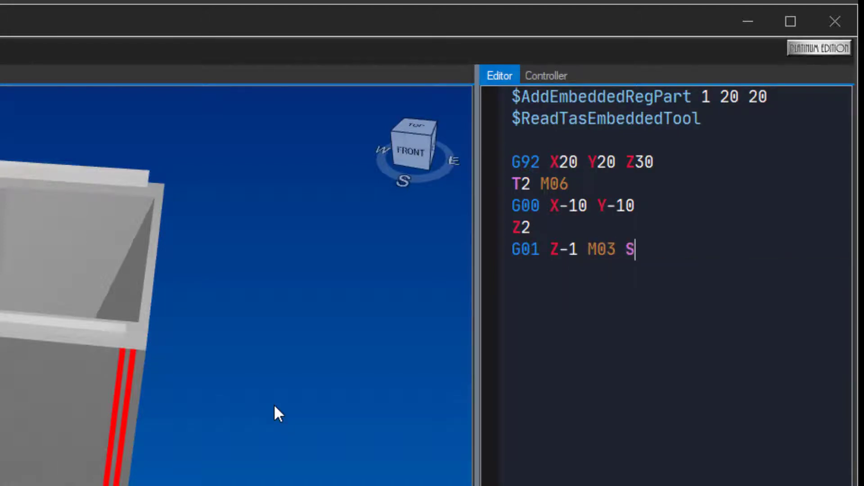
{"action": "type", "text": "1000"}
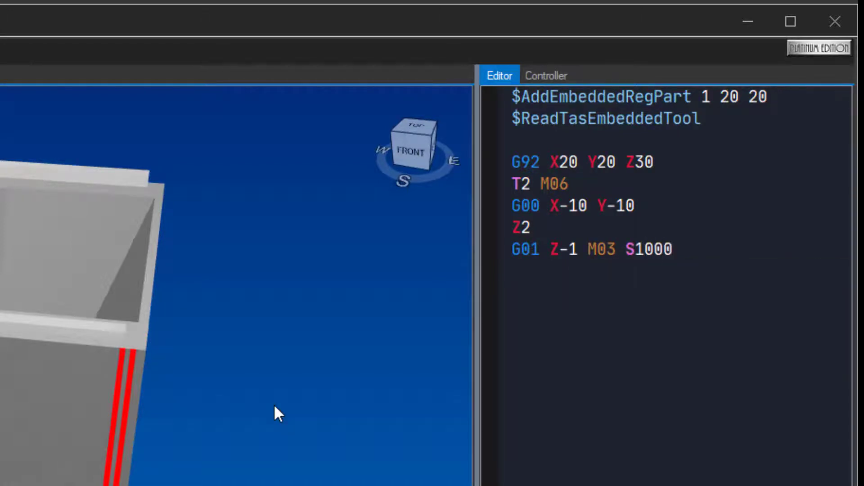
{"action": "type", "text": "F20"}
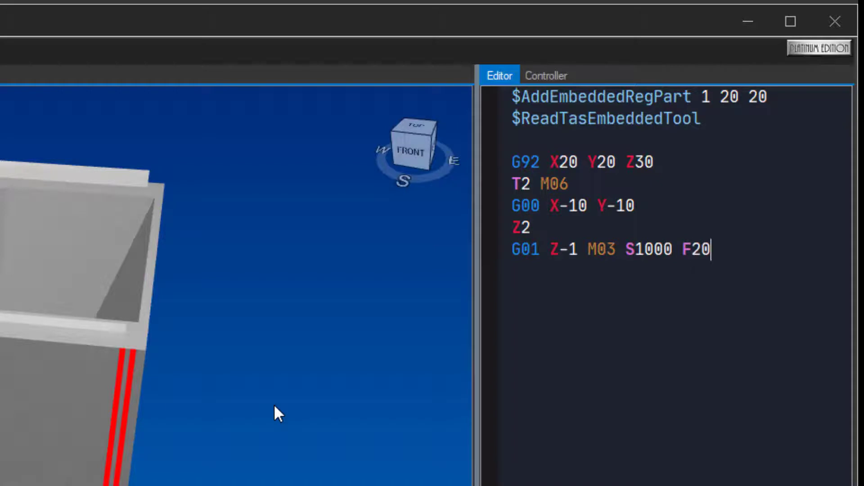
{"action": "type", "text": "0"}
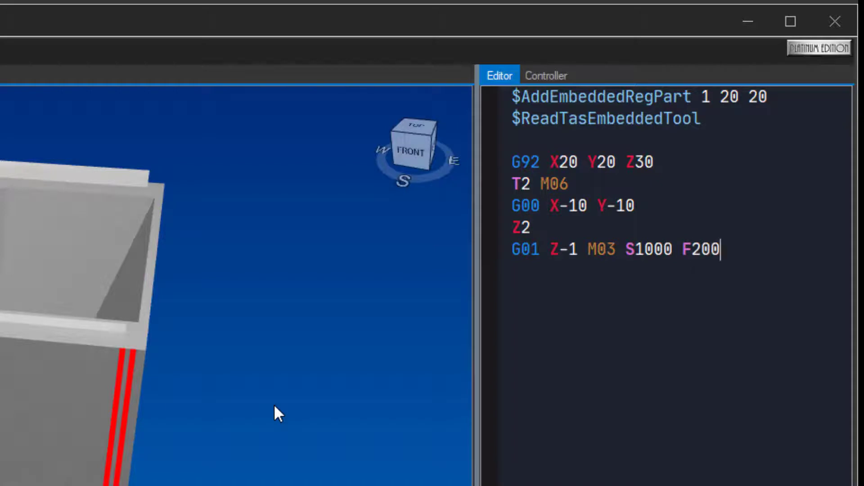
{"action": "type", "text": "X0 YT"}
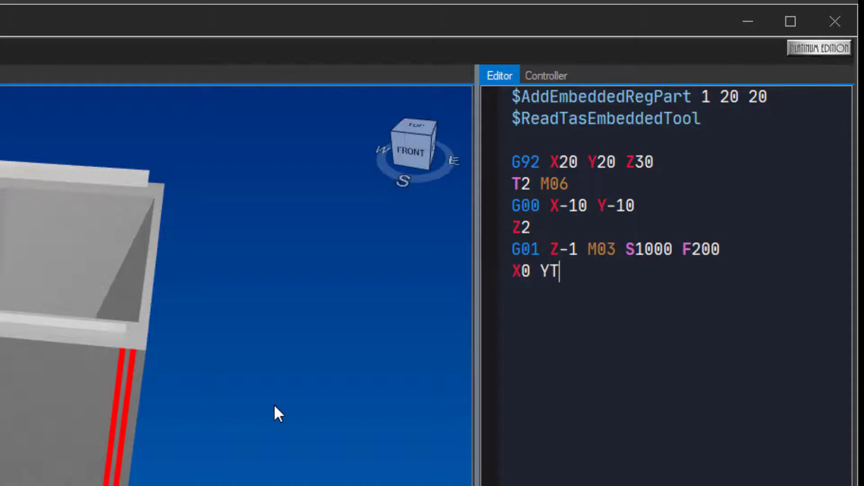
{"action": "type", "text": "0"}
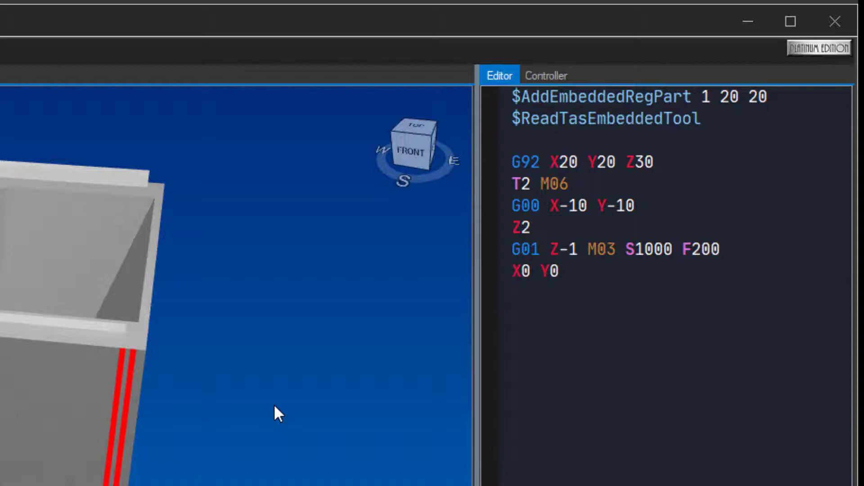
{"action": "type", "text": "X50"}
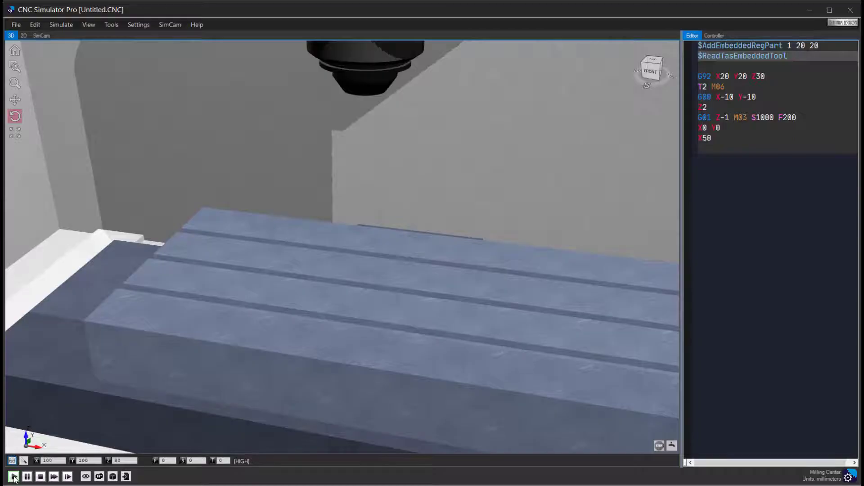
- Run the simulation cutting the first straight line, then return to the SimCam drawing
{"action": "left_click", "coordinate": [13, 476]}
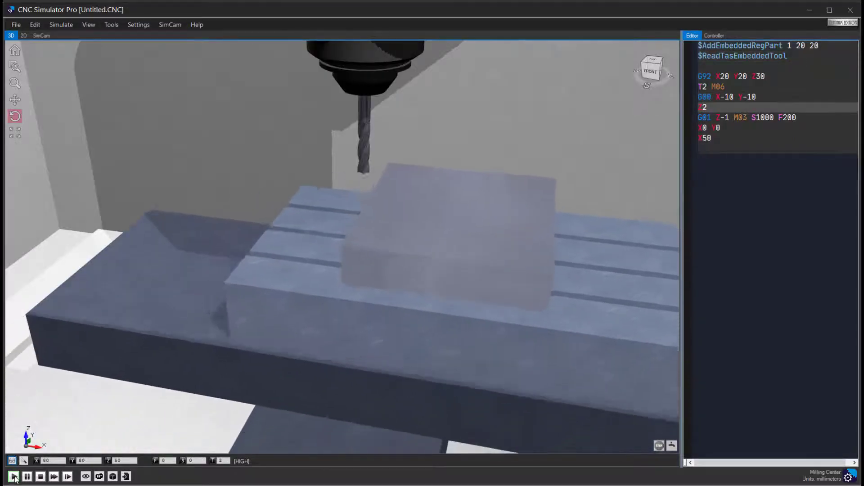
{"action": "left_click", "coordinate": [14, 476]}
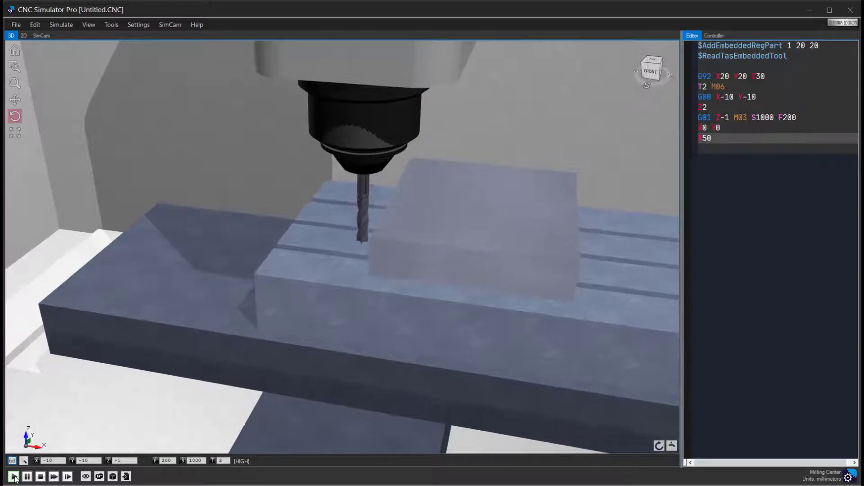
{"action": "left_click", "coordinate": [13, 476]}
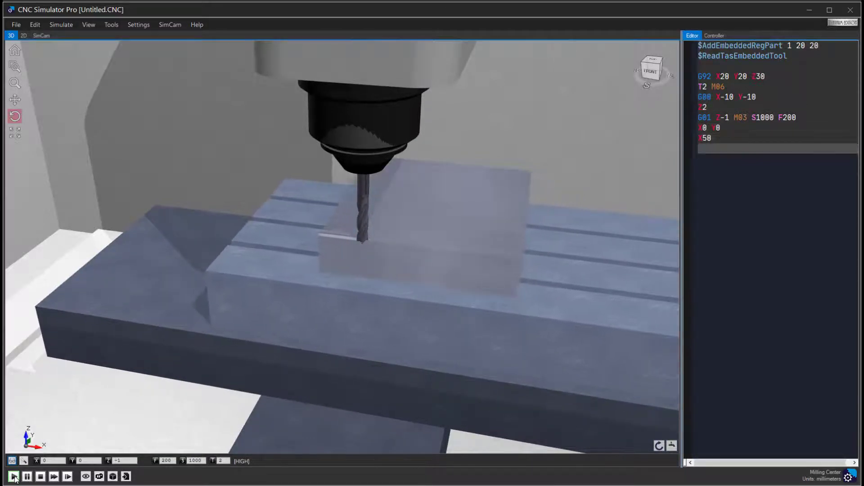
{"action": "left_click", "coordinate": [13, 476]}
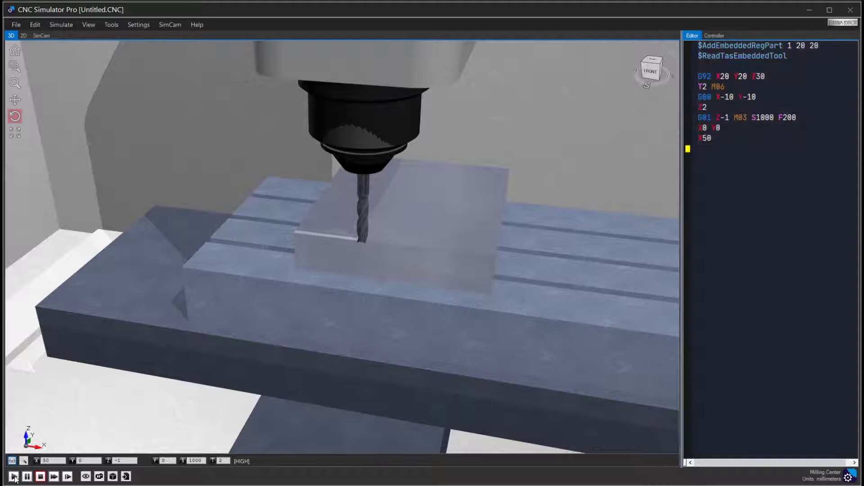
{"action": "left_click", "coordinate": [41, 36]}
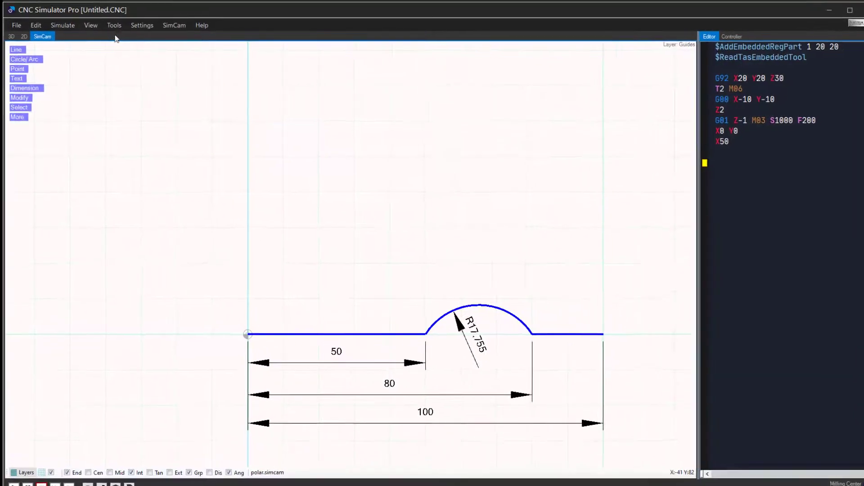
- Open the Arc Calculator from Tools > Helpers, with start 50, 0 and end 80, 0
{"action": "left_click", "coordinate": [114, 25]}
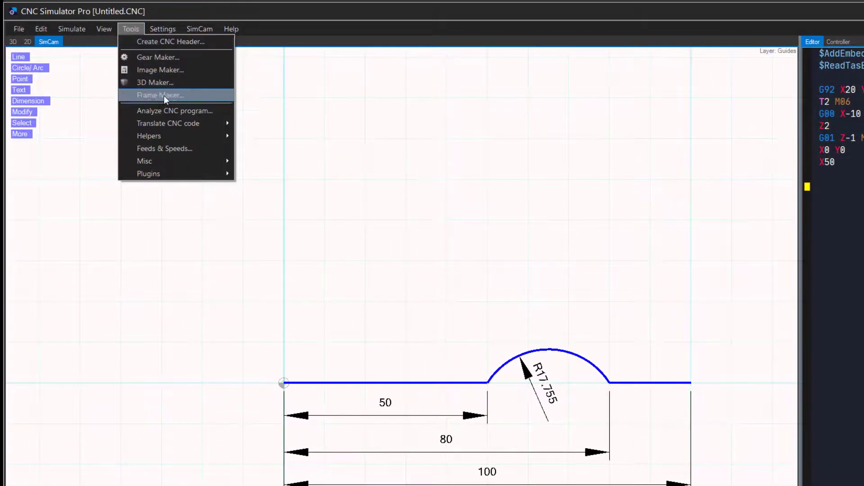
{"action": "left_click", "coordinate": [149, 135]}
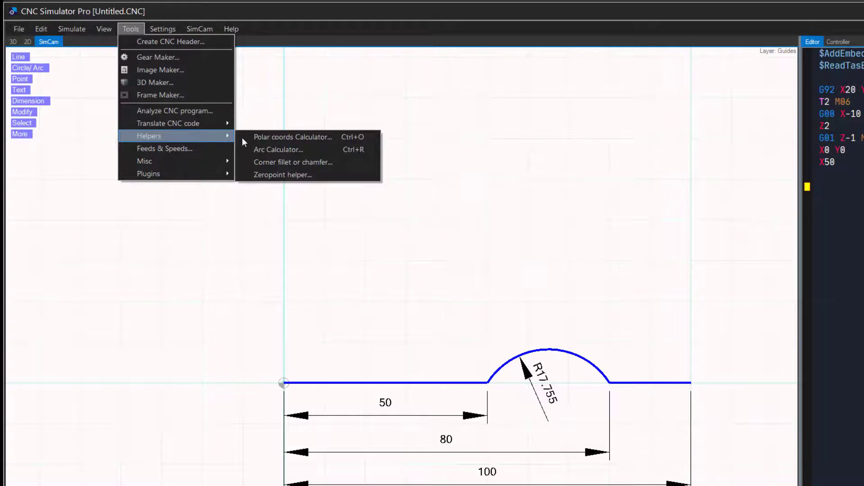
{"action": "left_click", "coordinate": [279, 150]}
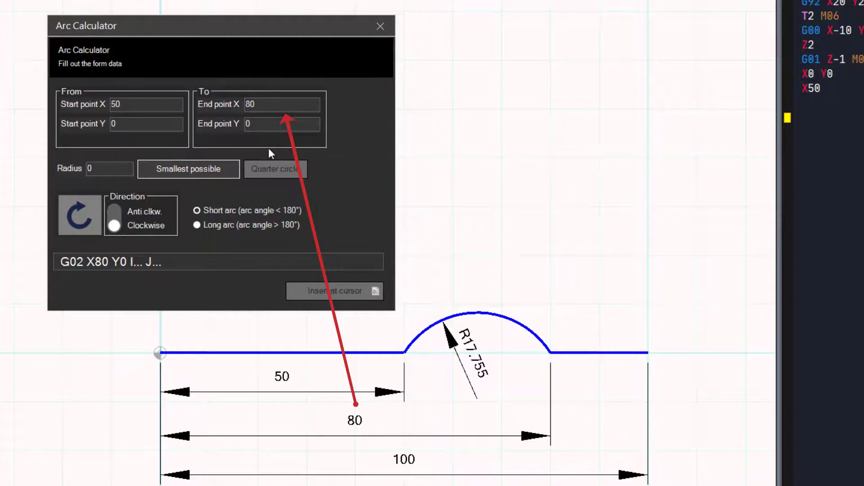
- Set radius 17.755 clockwise and insert 'G02 X80 Y0 I15 J-9.499' at the cursor
{"action": "left_click", "coordinate": [108, 168]}
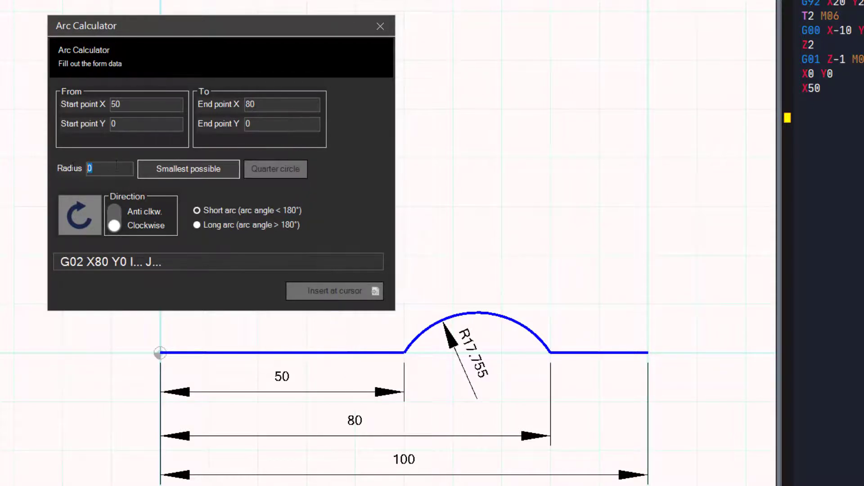
{"action": "type", "text": "17.755"}
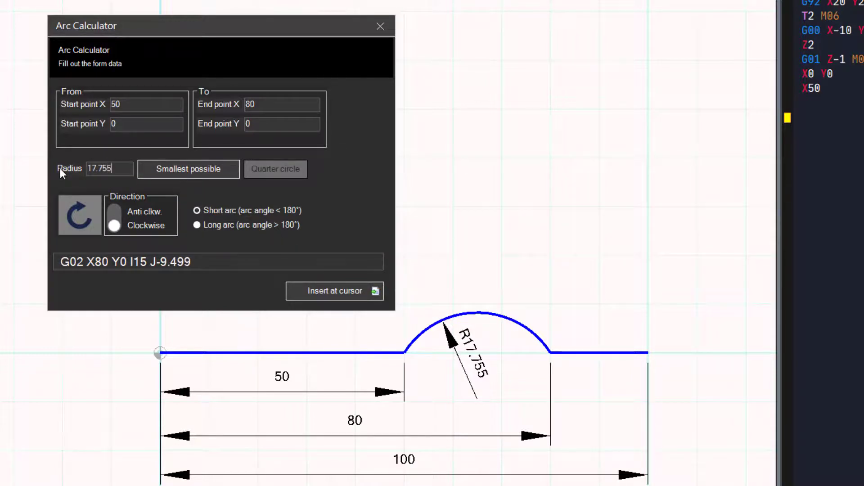
{"action": "mouse_move", "coordinate": [62, 192]}
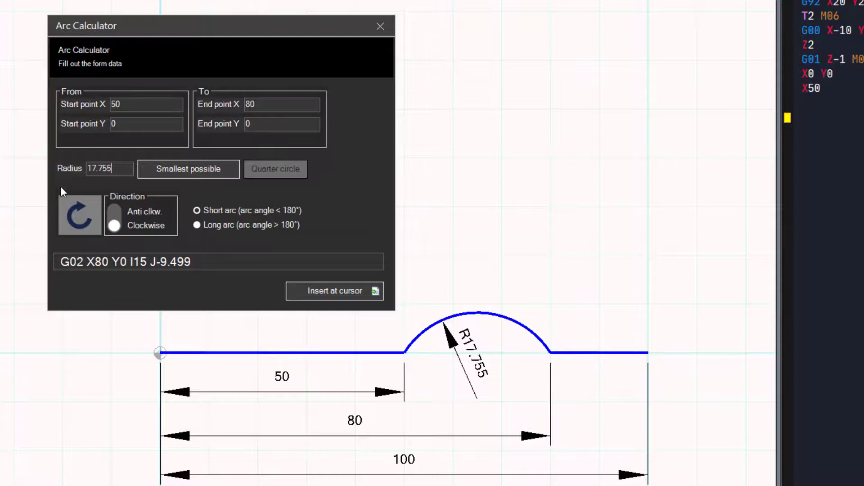
{"action": "mouse_move", "coordinate": [238, 239]}
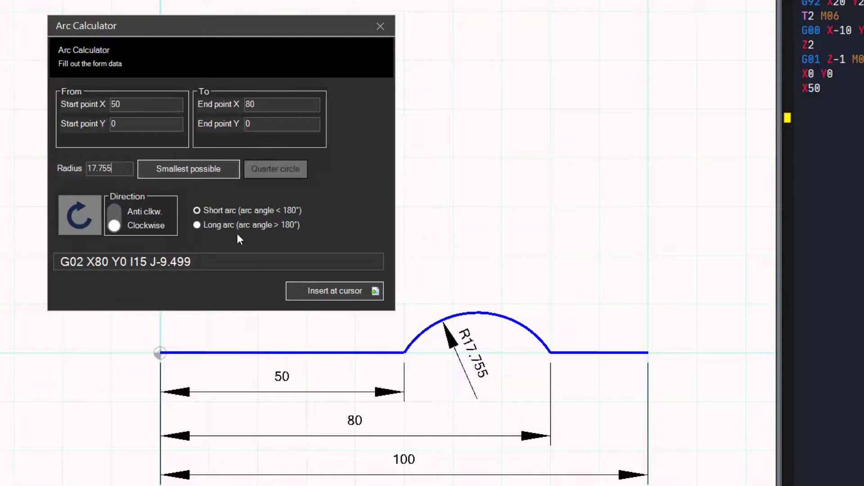
{"action": "mouse_move", "coordinate": [113, 261]}
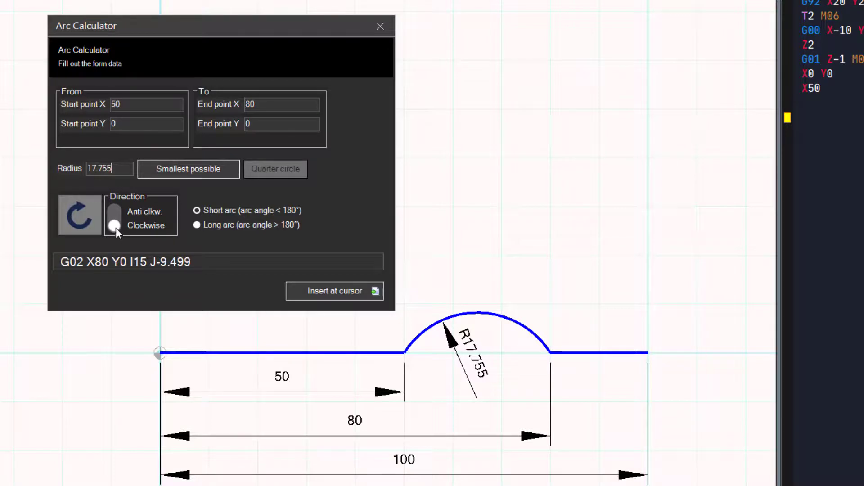
{"action": "mouse_move", "coordinate": [137, 230]}
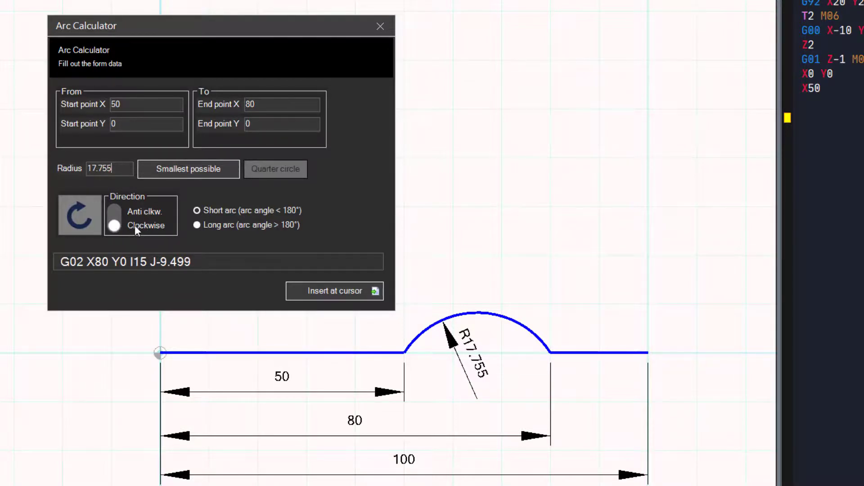
{"action": "mouse_move", "coordinate": [106, 266]}
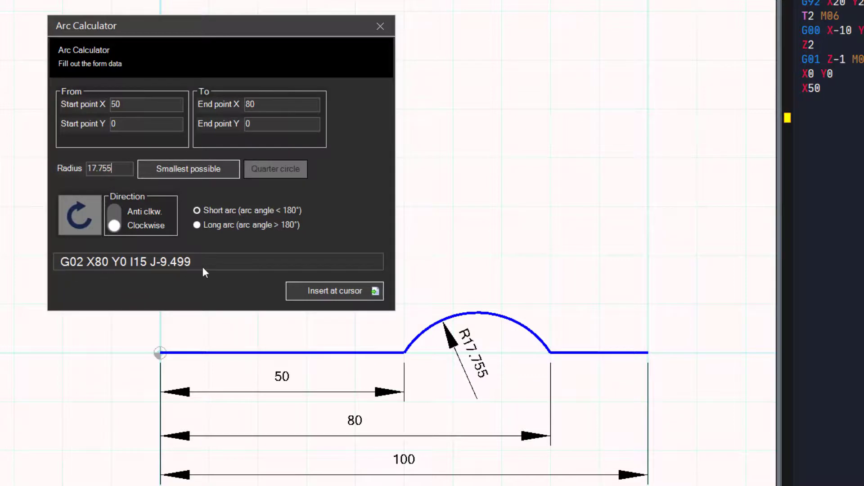
{"action": "mouse_move", "coordinate": [265, 297]}
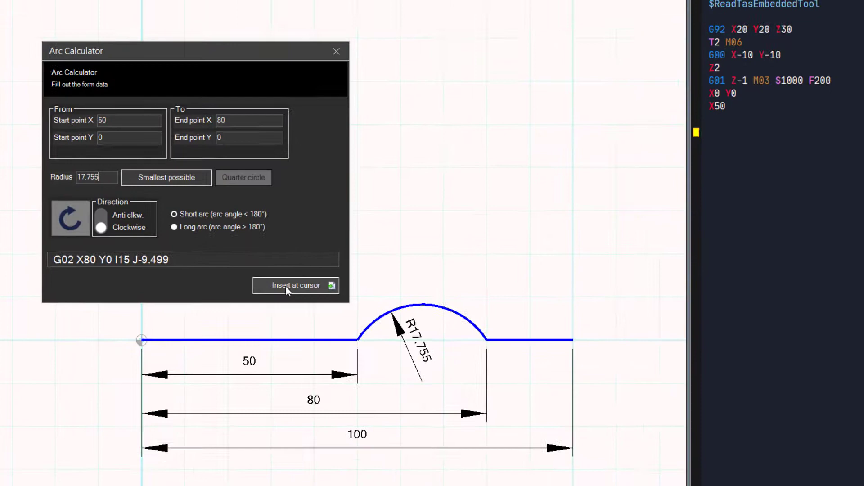
{"action": "left_click", "coordinate": [296, 285]}
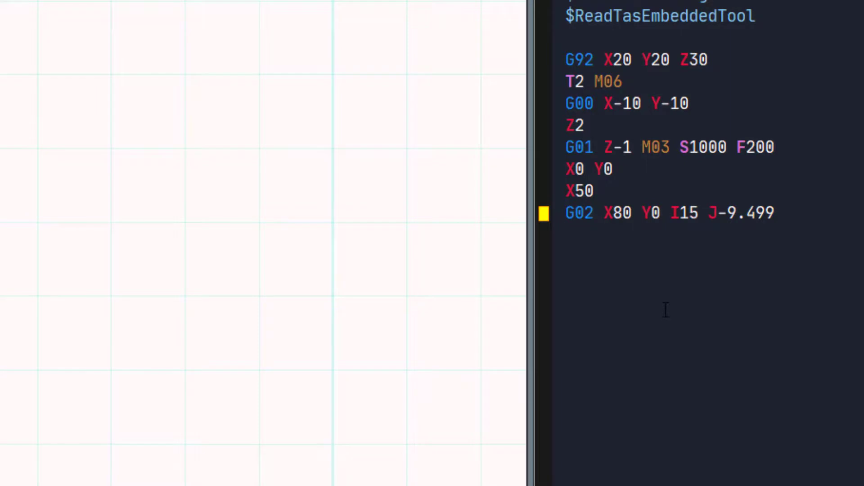
- Add the final straight move 'G01 X100' after the arc block
{"action": "type", "text": "G01"}
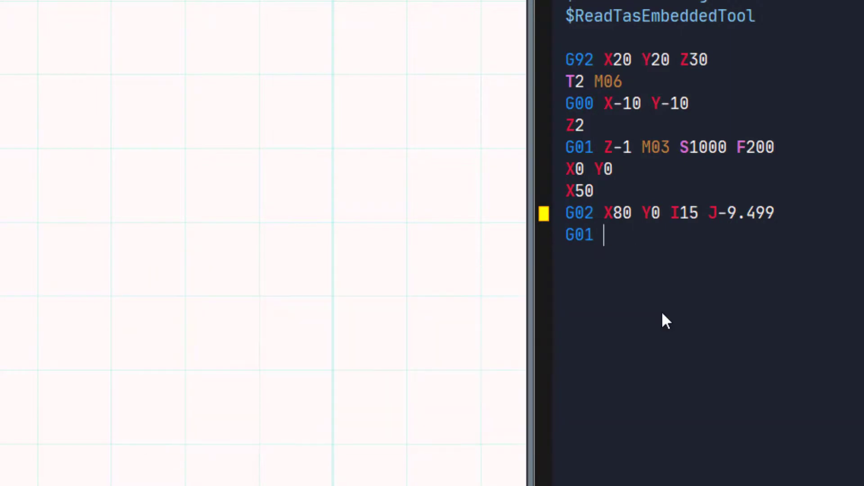
{"action": "type", "text": "X"}
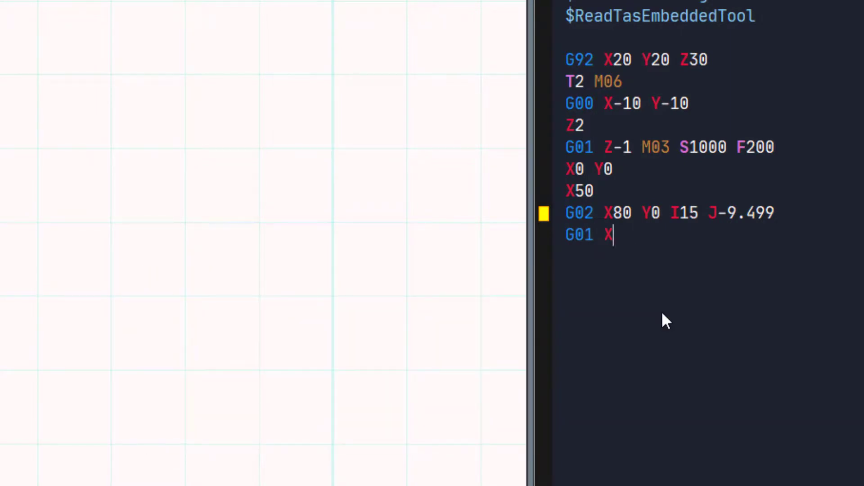
{"action": "type", "text": "10"}
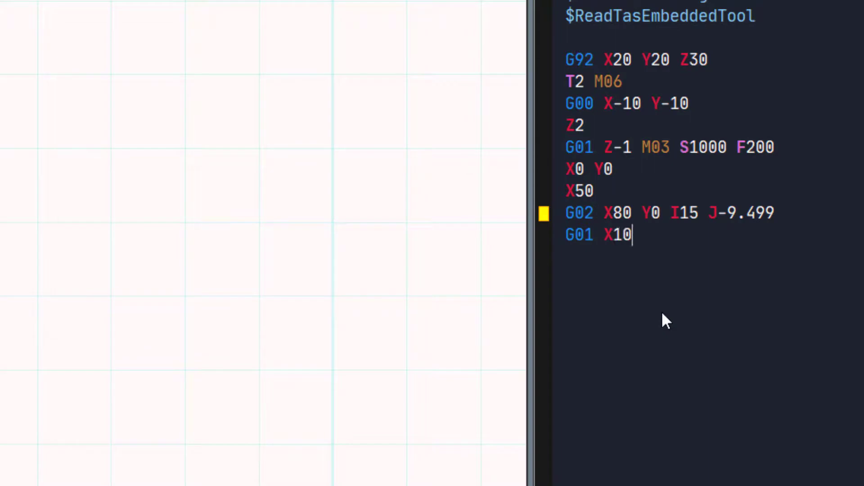
{"action": "type", "text": "0"}
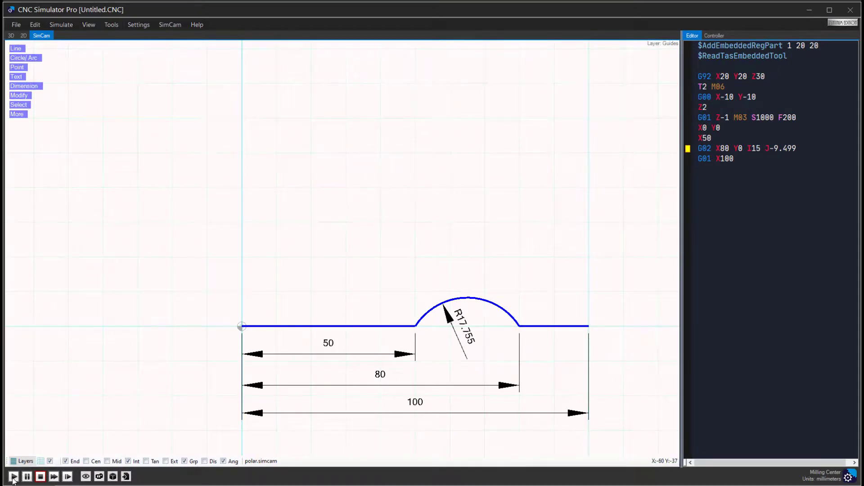
- Run the simulation of the full line-arc-line program on the workpiece
{"action": "left_click", "coordinate": [13, 476]}
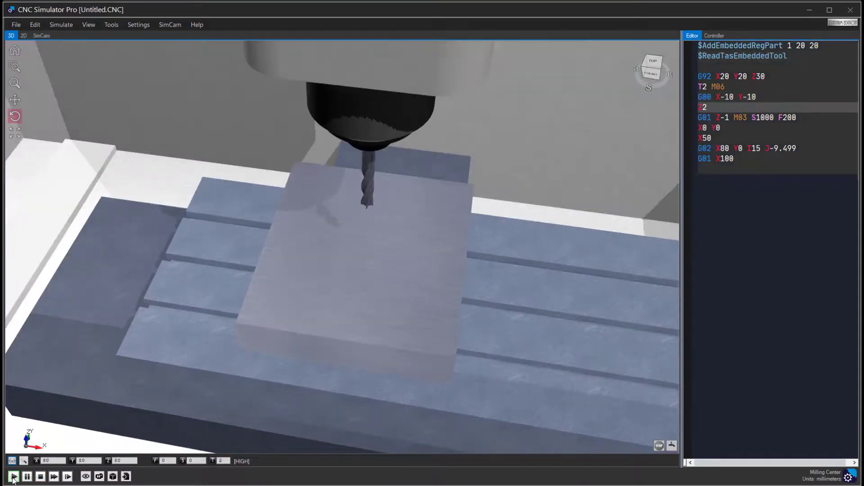
{"action": "left_click", "coordinate": [12, 476]}
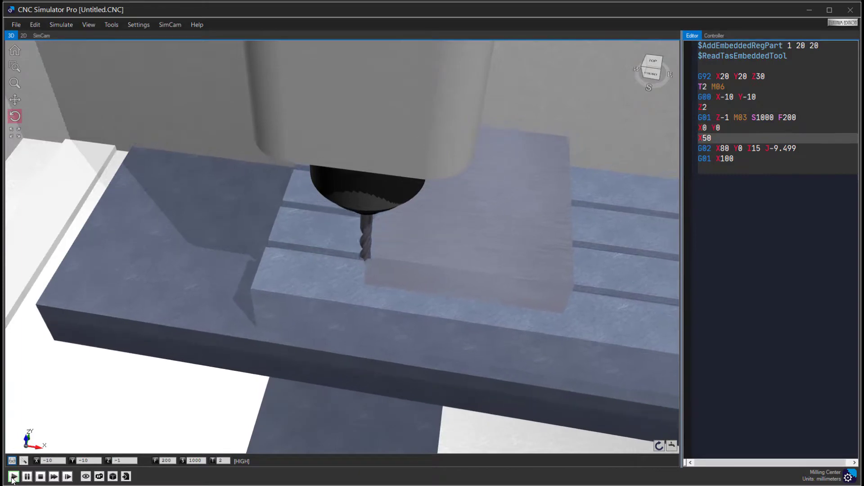
{"action": "left_click", "coordinate": [12, 476]}
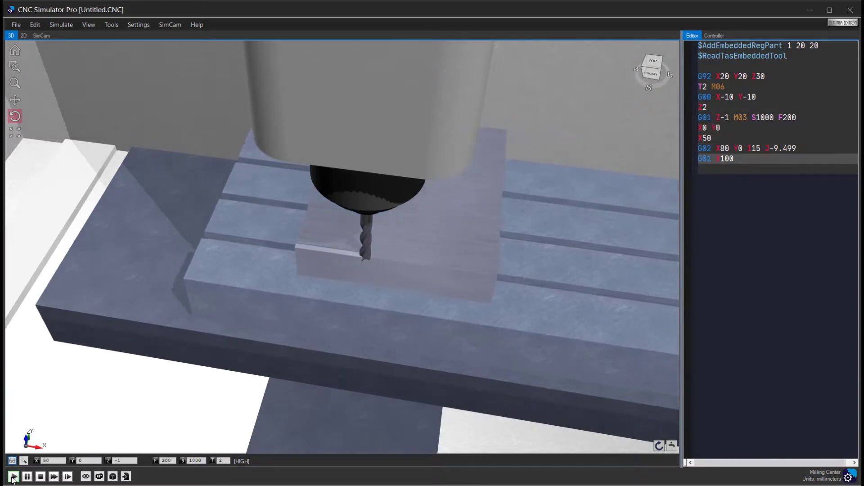
{"action": "left_click", "coordinate": [12, 476]}
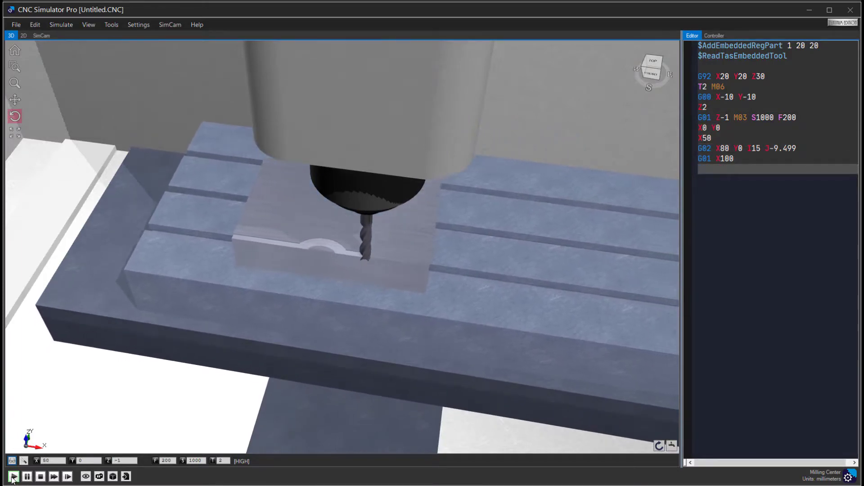
{"action": "left_click", "coordinate": [12, 476]}
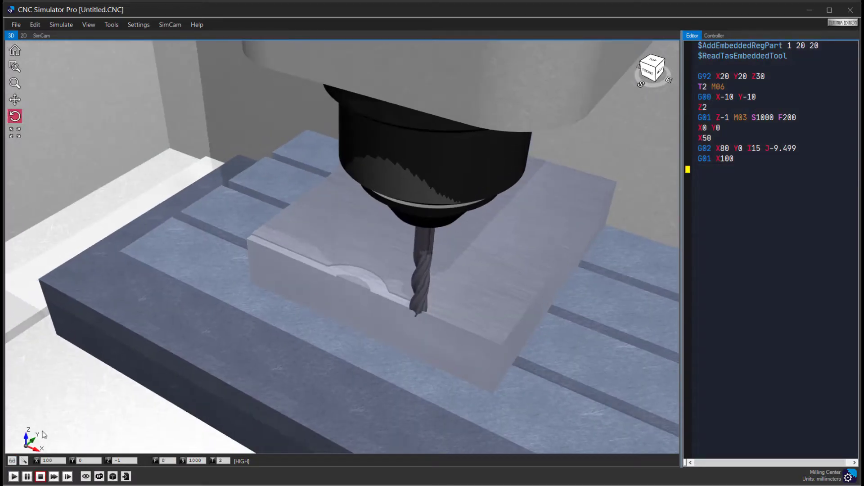
- Turn on display of the Feeds and Rapids toolpaths
{"action": "left_click", "coordinate": [85, 476]}
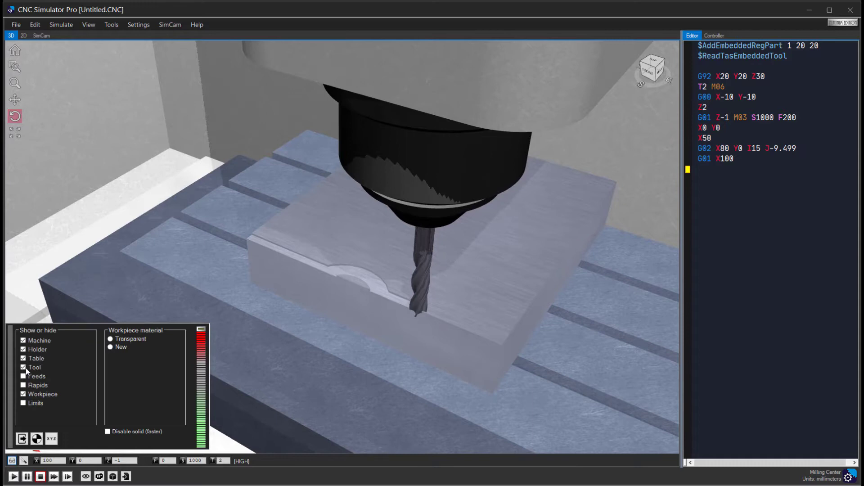
{"action": "left_click", "coordinate": [23, 376]}
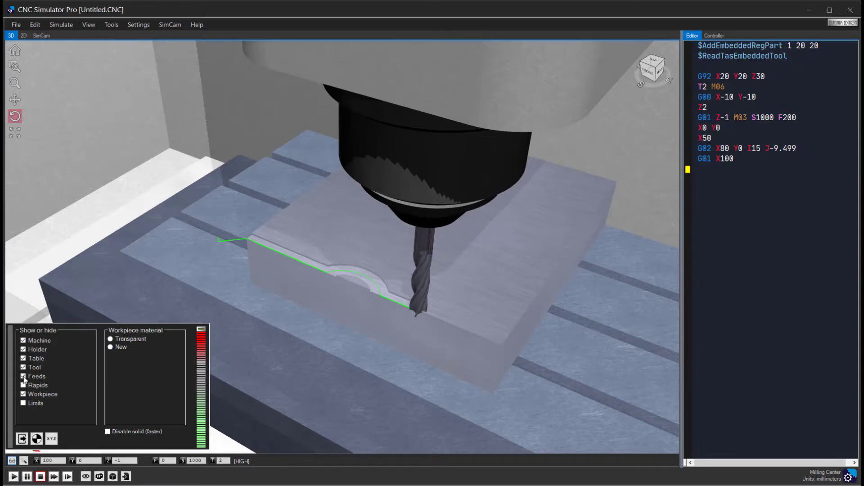
{"action": "left_click", "coordinate": [23, 385]}
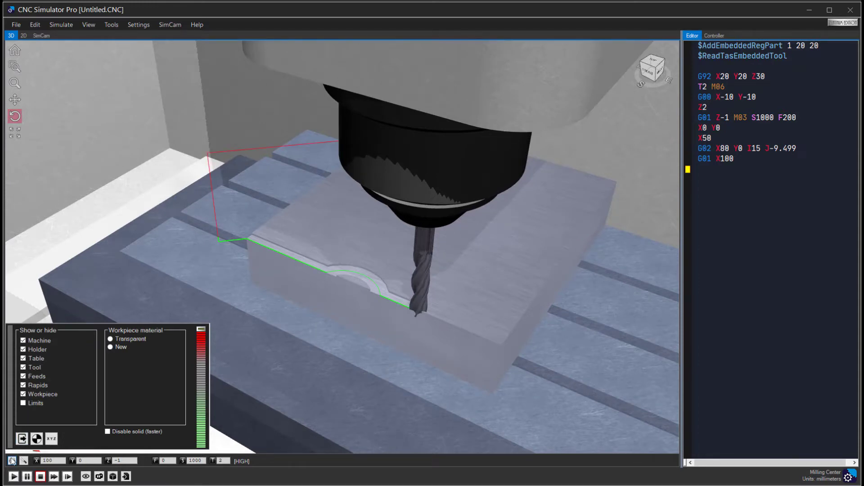